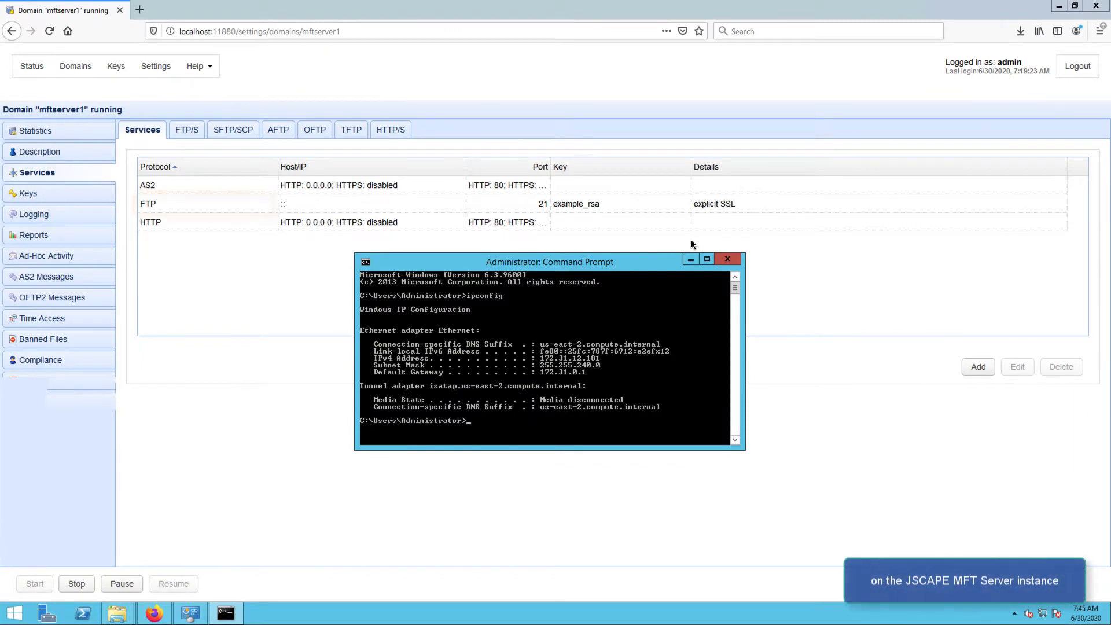
- Close the Administrator Command Prompt to return to the mftserver1 Services page
left_click(148, 203)
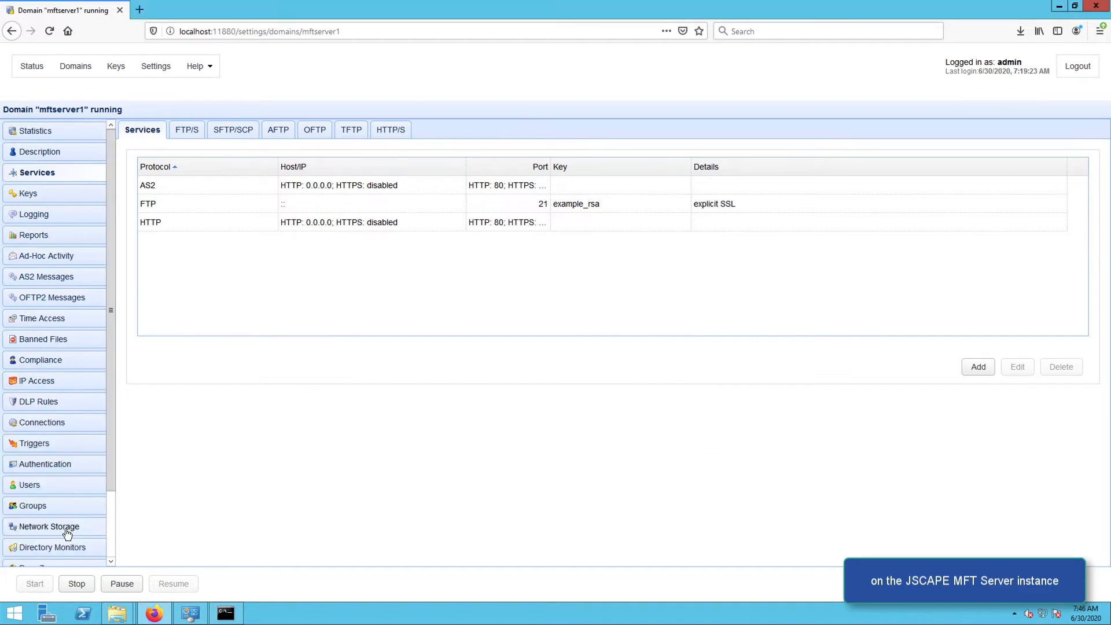
- Begin a new network storage in mftserver1 with Amazon S3 as the protocol
left_click(49, 526)
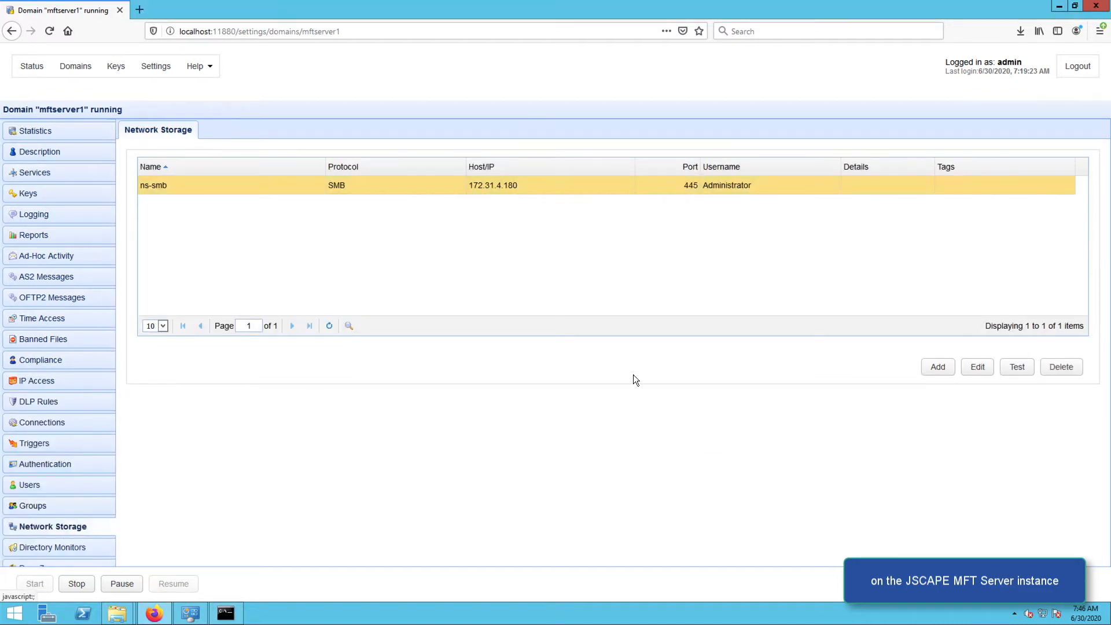
mouse_move(938, 366)
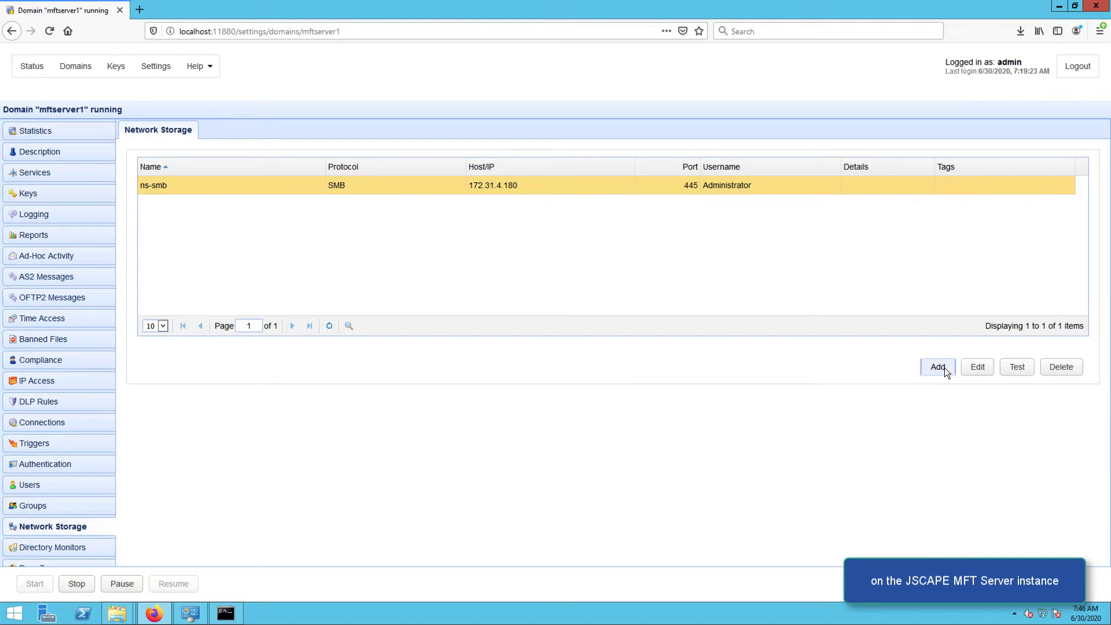
left_click(937, 366)
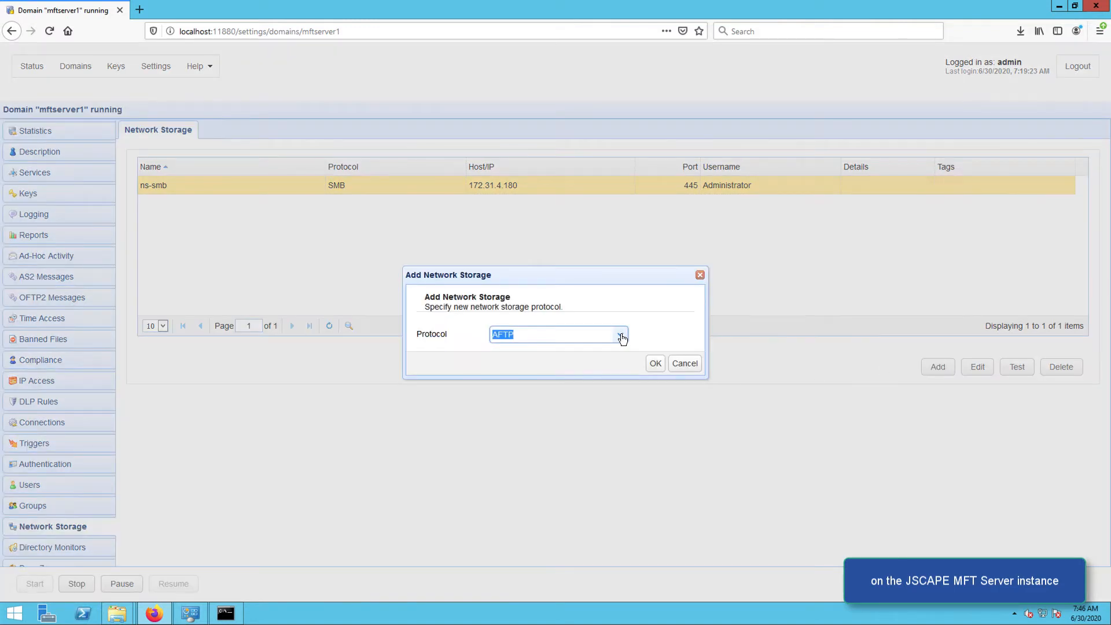
left_click(620, 334)
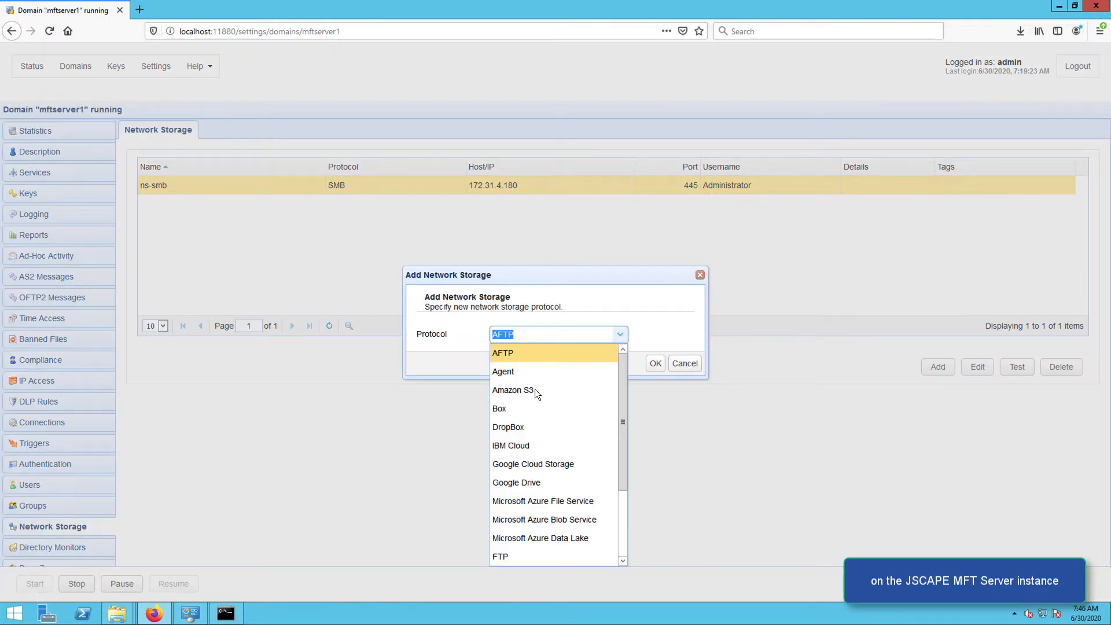
left_click(512, 389)
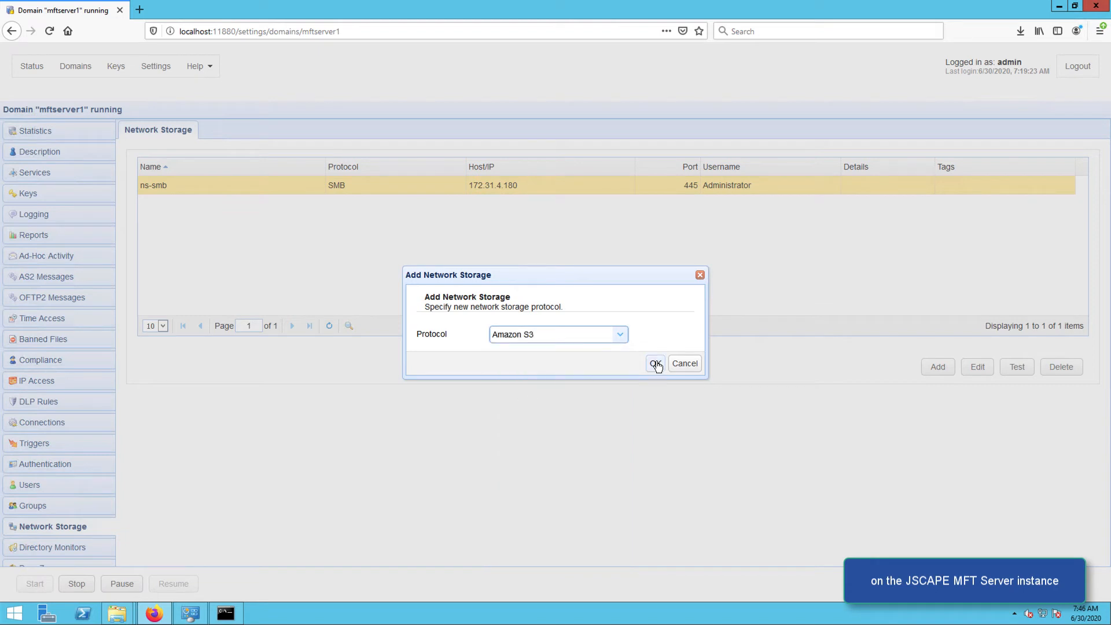
left_click(653, 363)
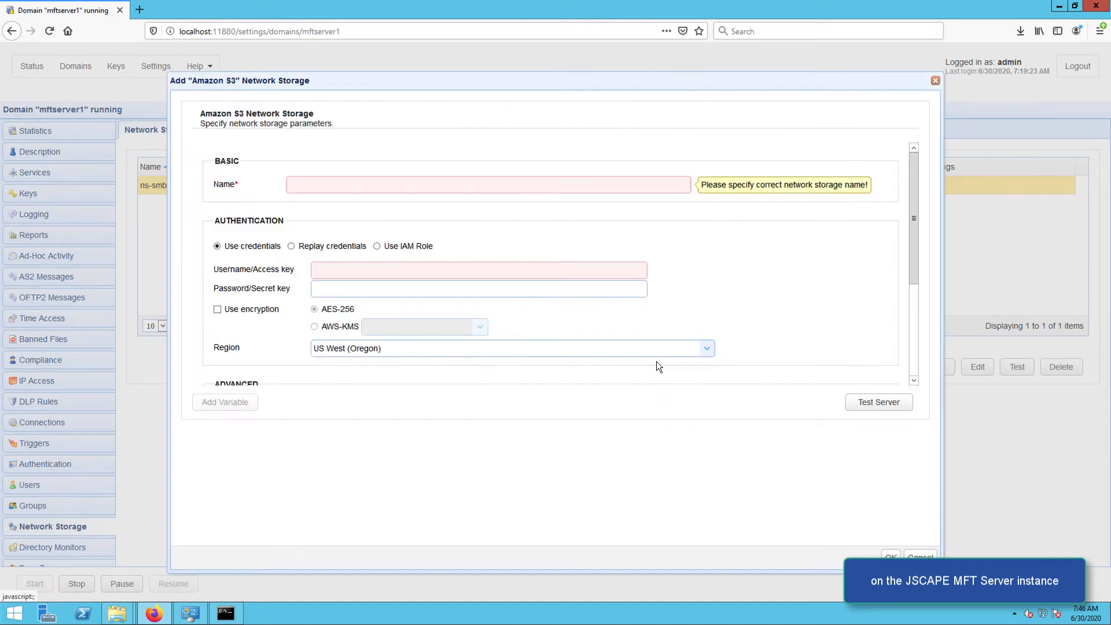
- Name the storage ns-s3, enter its access credentials, and set region US East (Ohio)
left_click(487, 184)
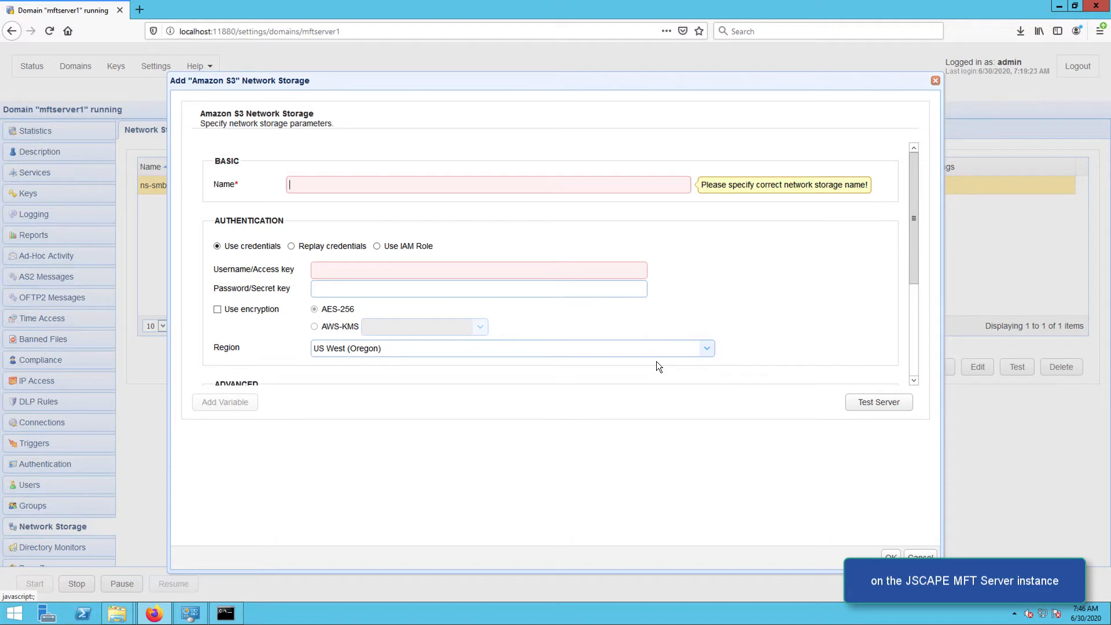
type("ns-s")
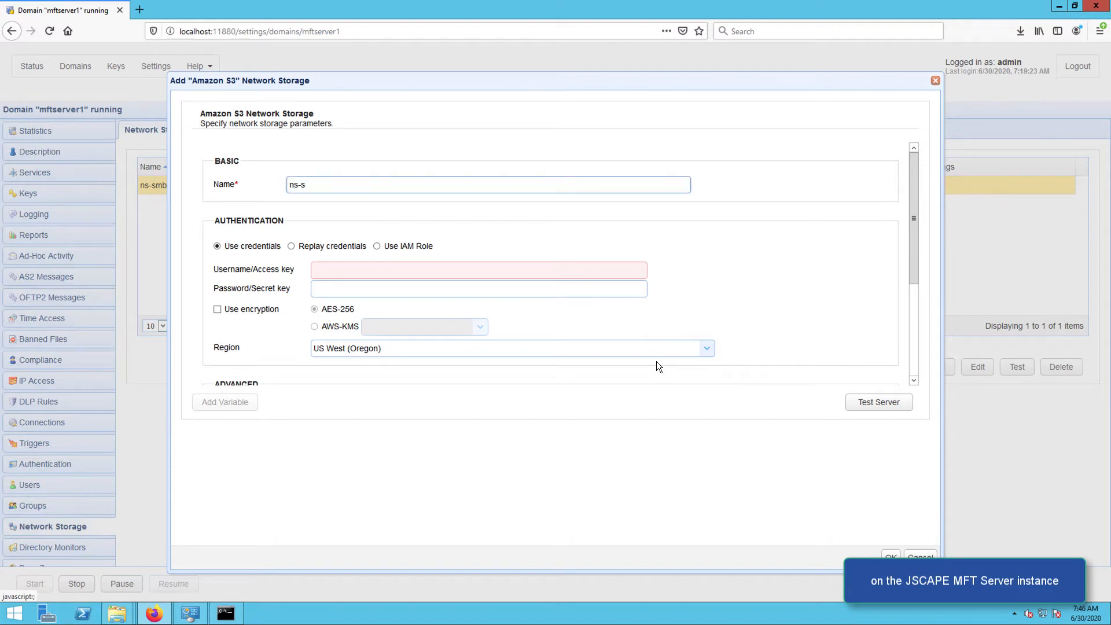
type("3")
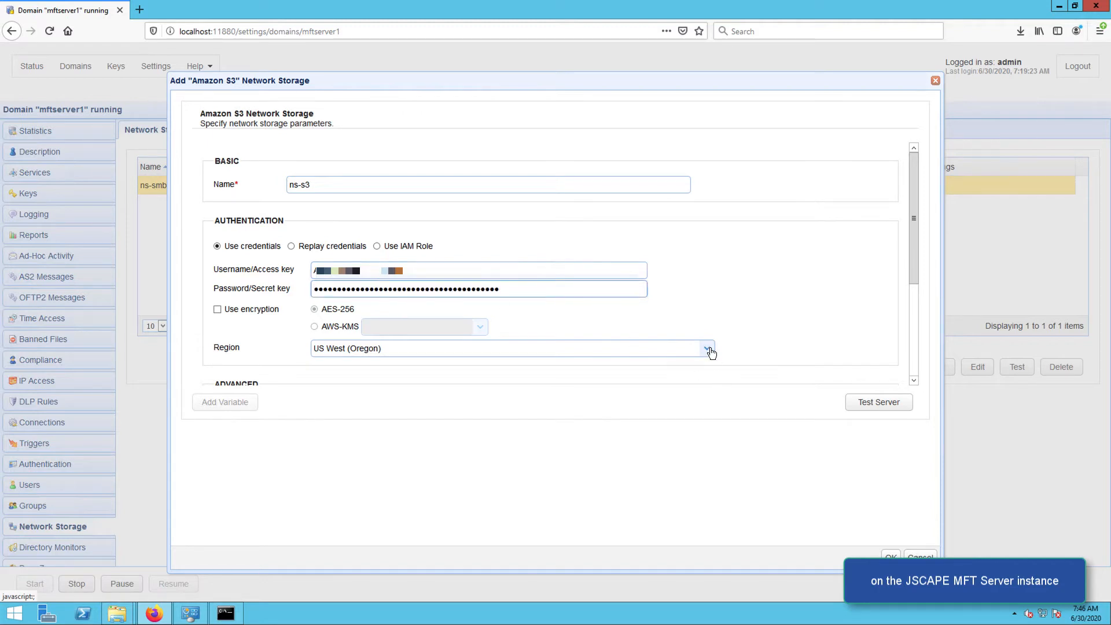
left_click(707, 348)
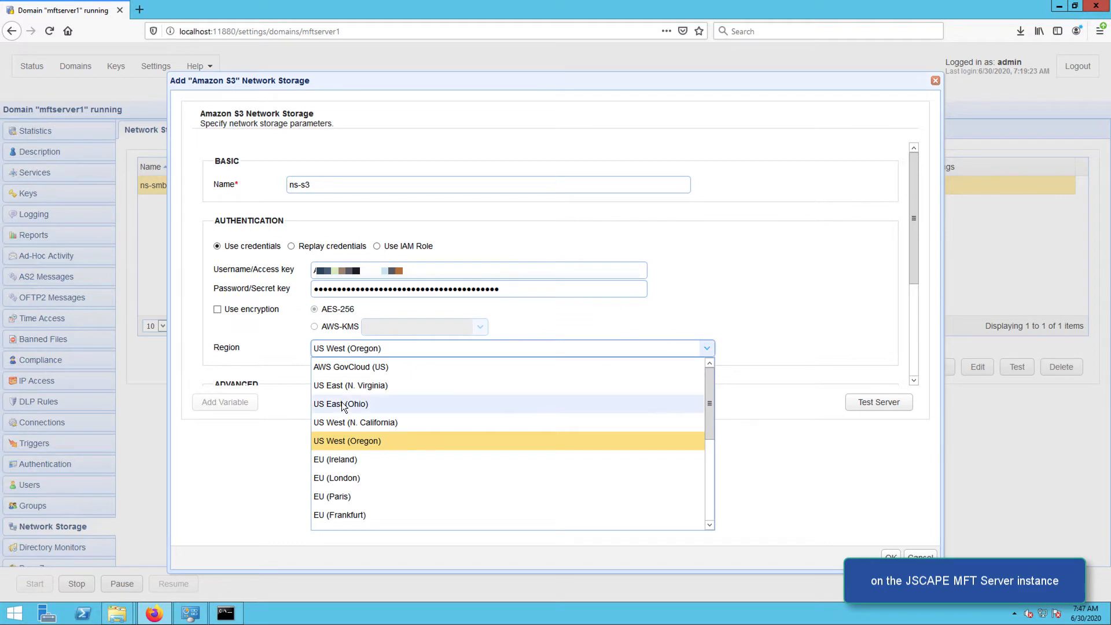
left_click(341, 404)
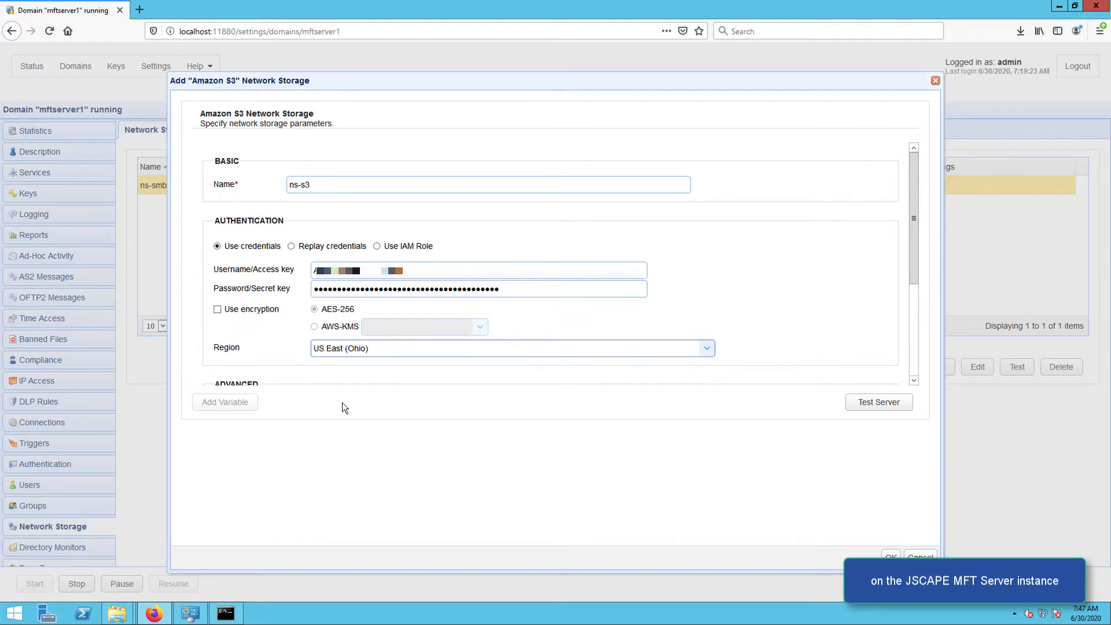
mouse_move(914, 280)
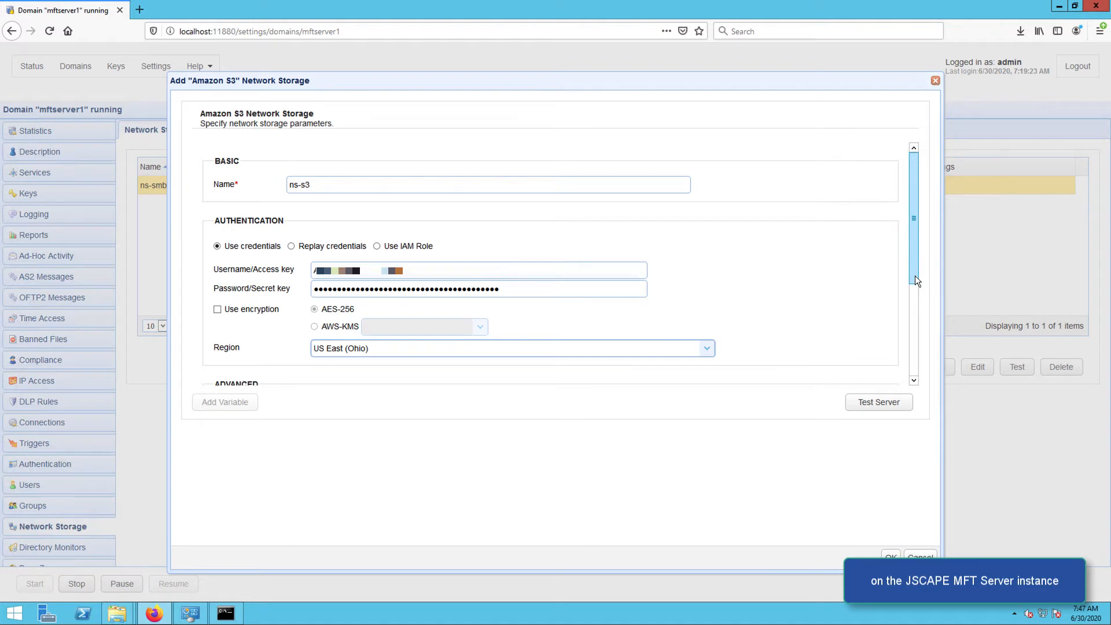
- Set the remote directory to jscapejohn/folder1 and save the ns-s3 storage
scroll("down", 3)
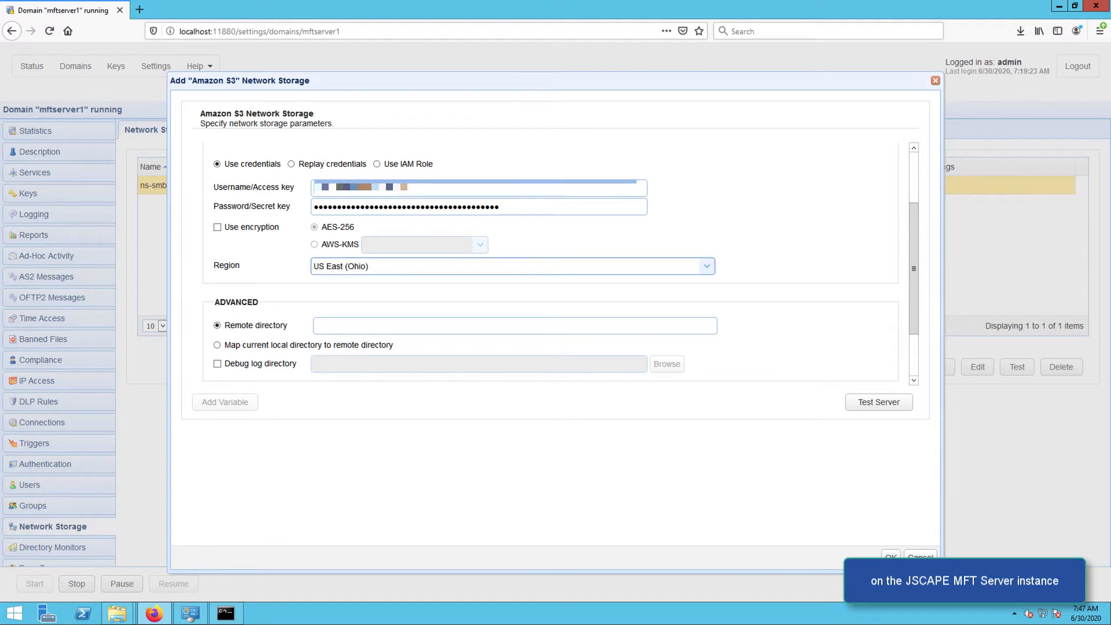
mouse_move(645, 517)
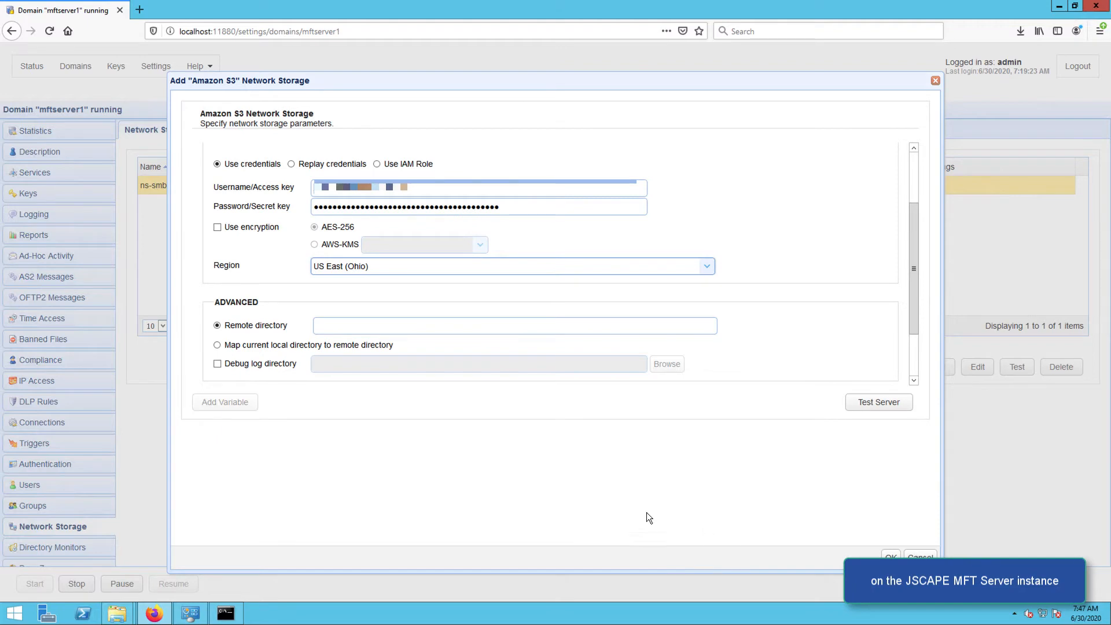
type("jscapejohn/")
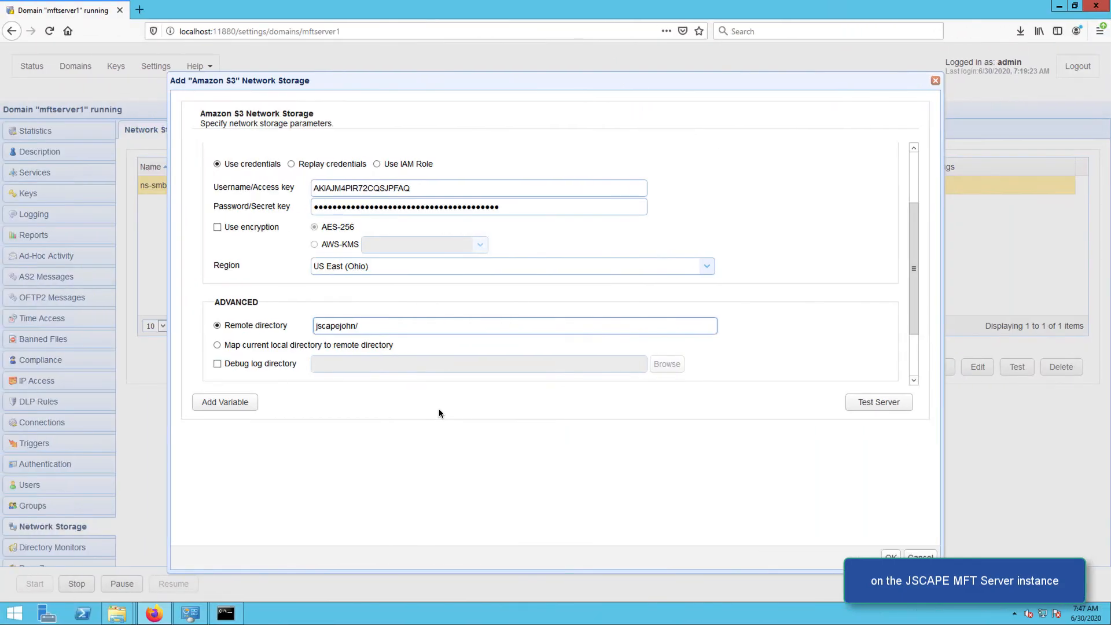
type("folder1")
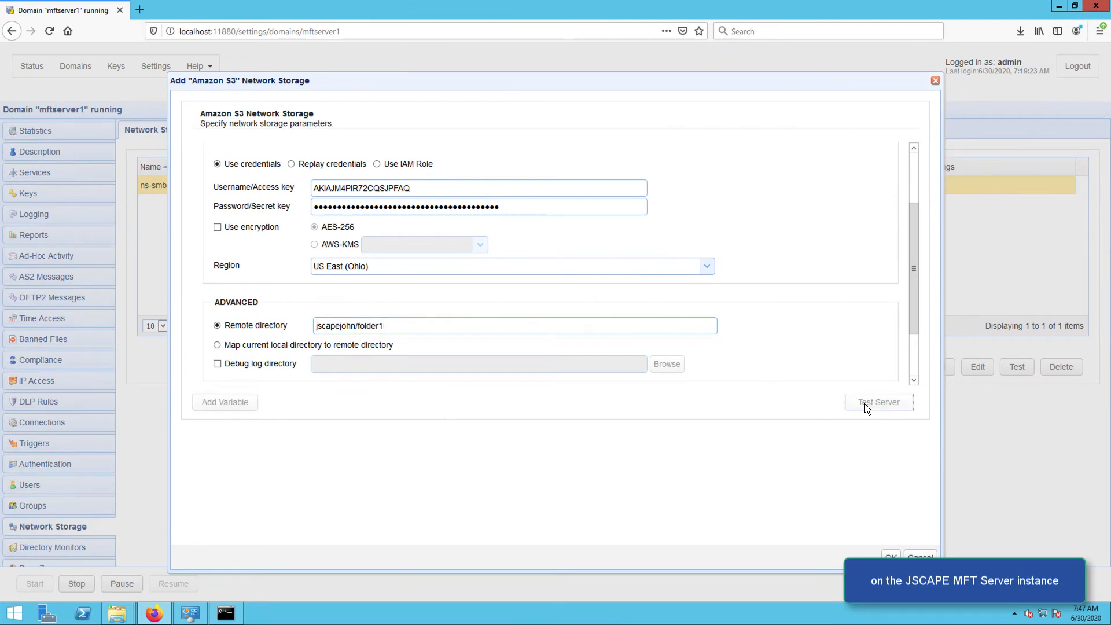
mouse_move(554, 364)
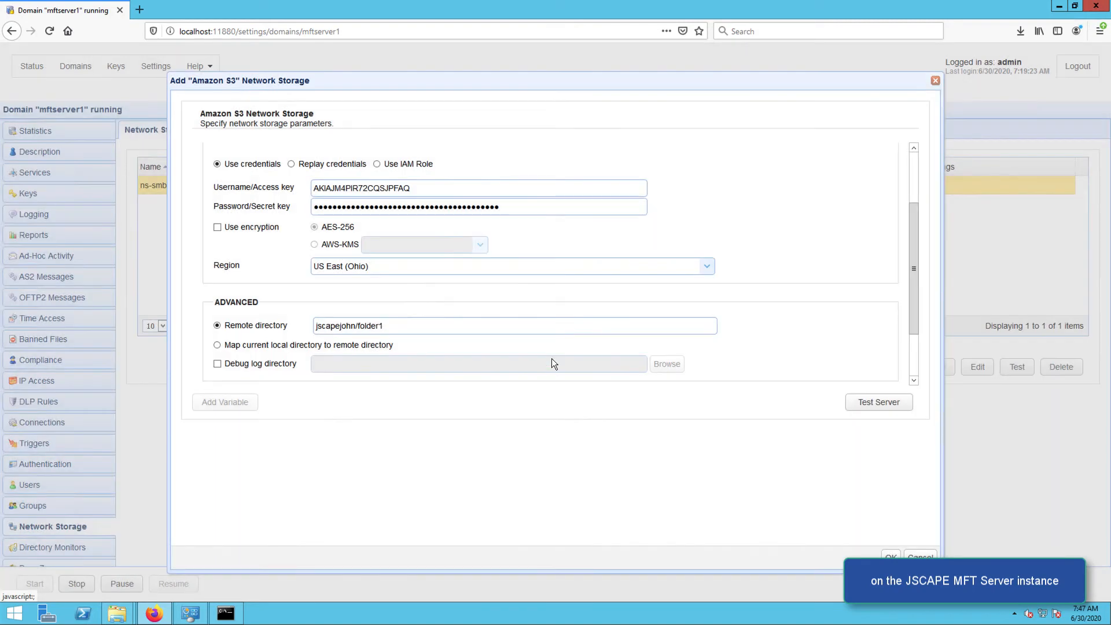
left_click(890, 556)
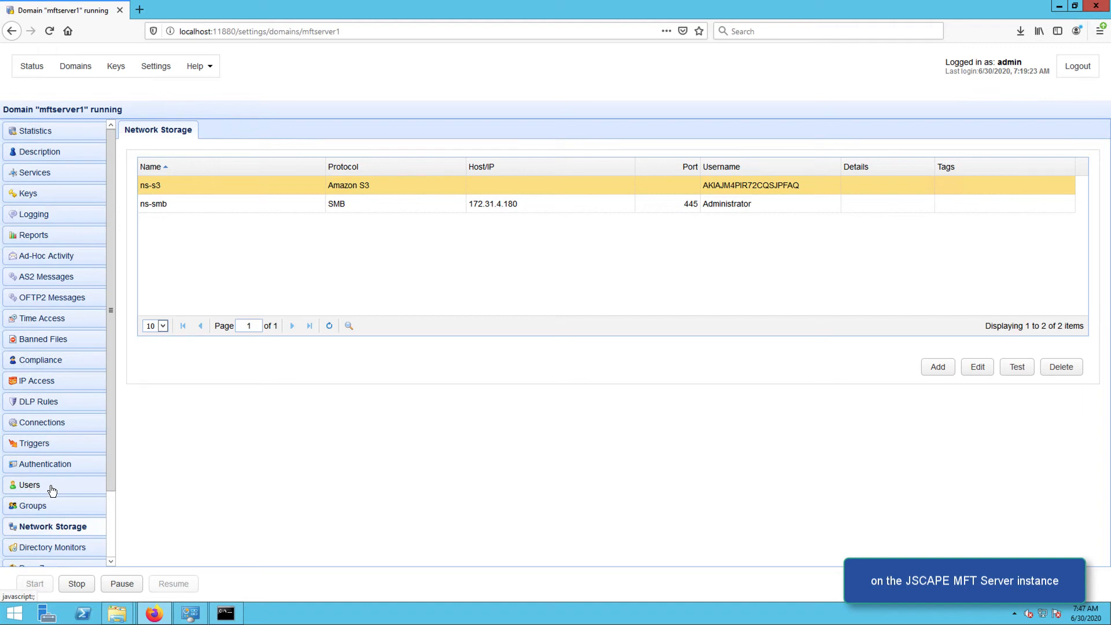
- Edit user1 from the Users list and show its Paths tab of virtual path mappings
left_click(29, 485)
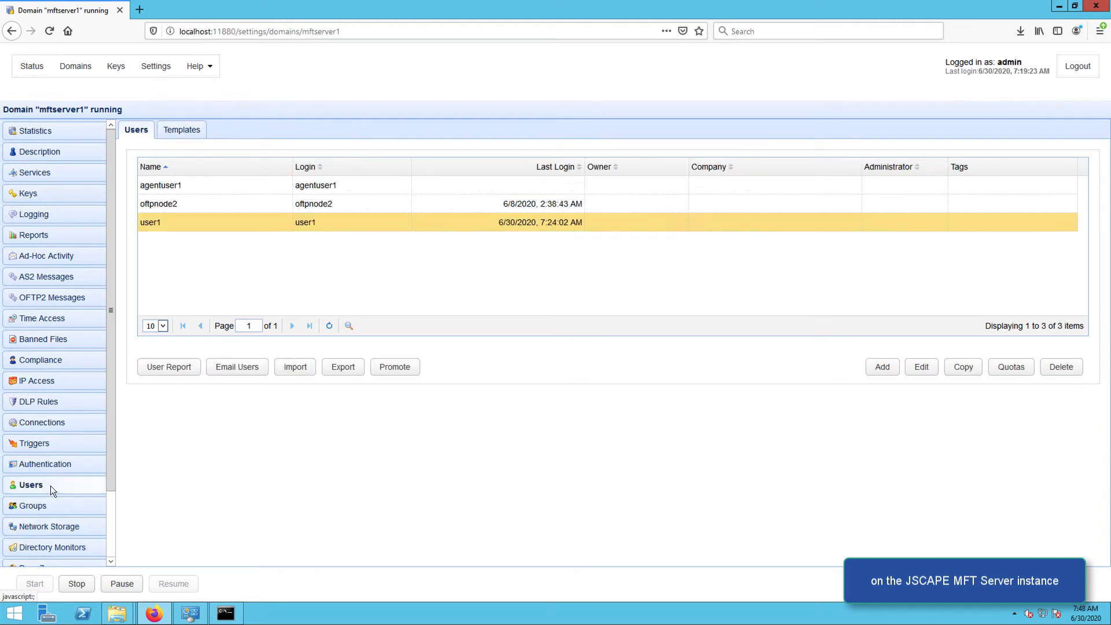
mouse_move(338, 226)
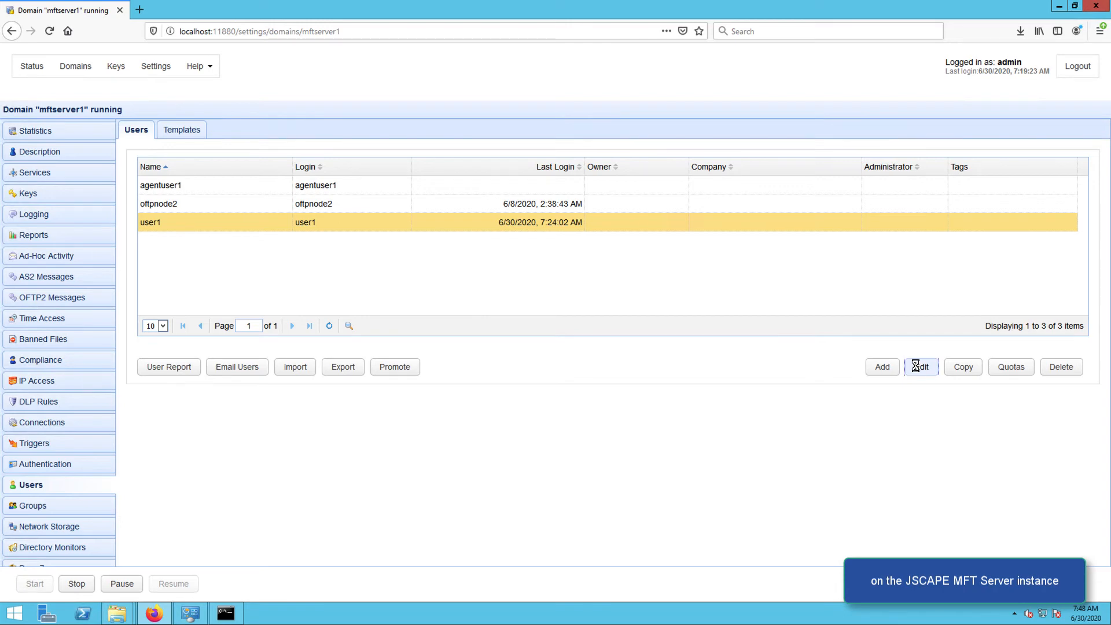
left_click(921, 366)
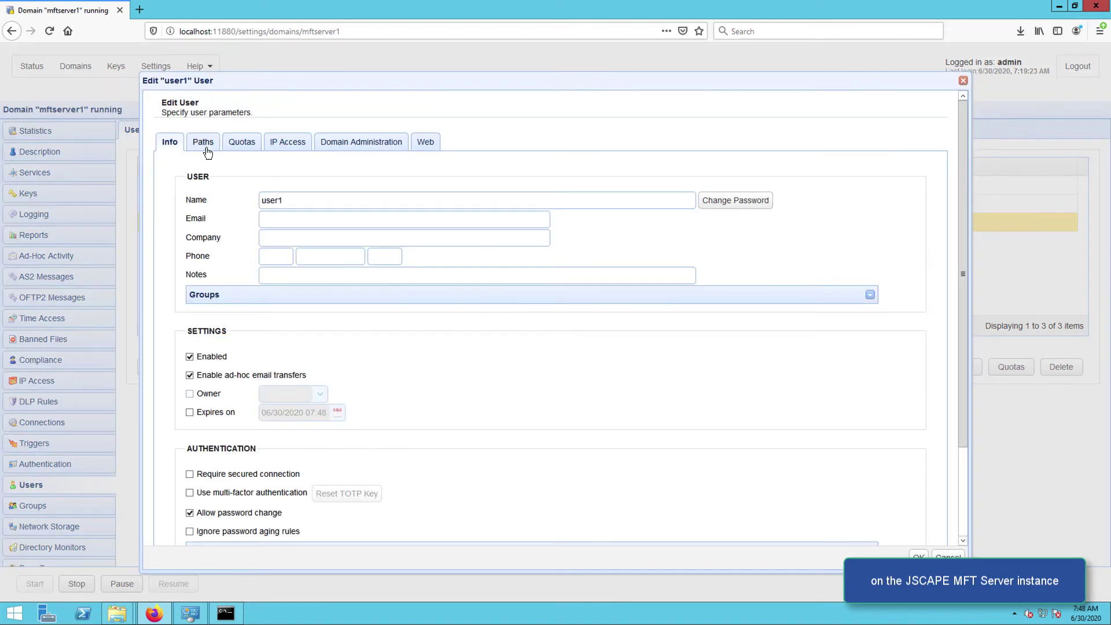
left_click(203, 142)
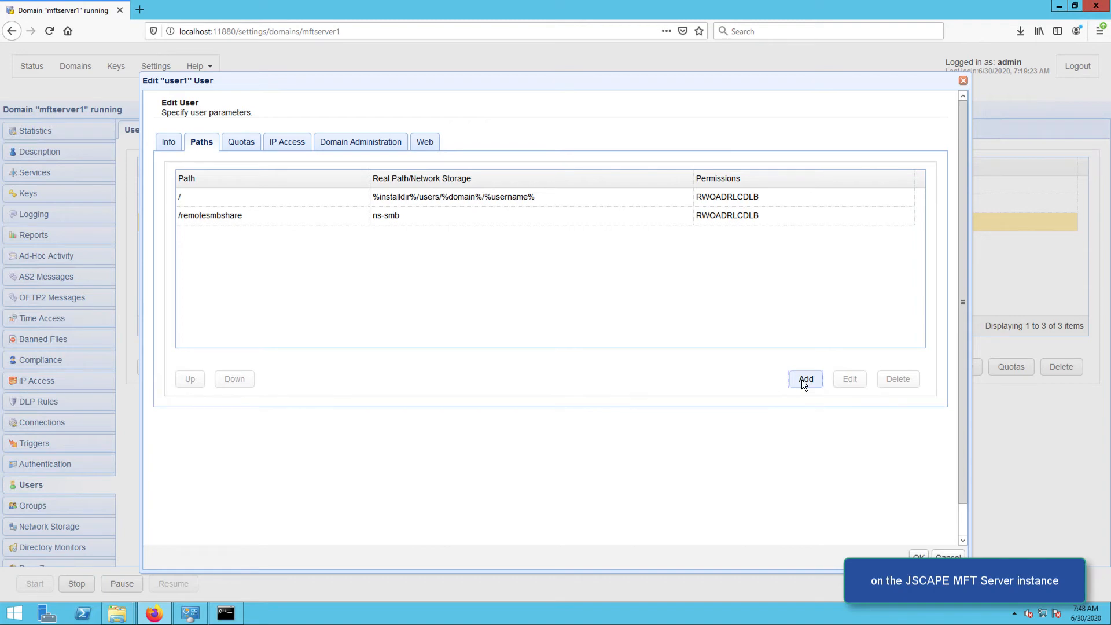
- Add virtual path /ans3bucketfolder for user1 mapped to the ns-s3 network storage
left_click(806, 378)
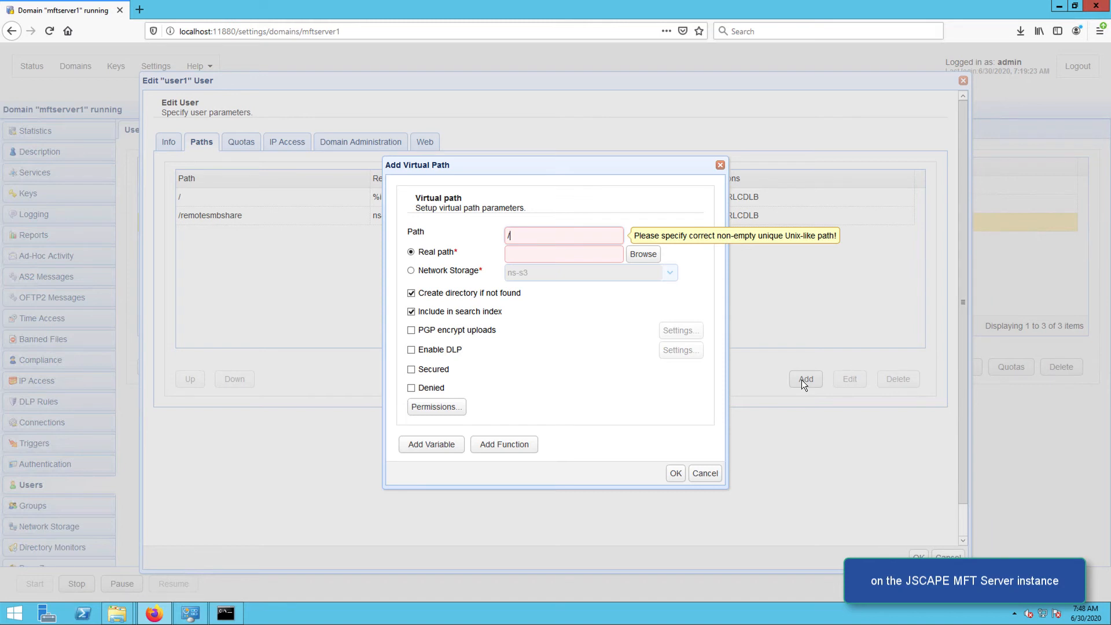
type("ans3fol")
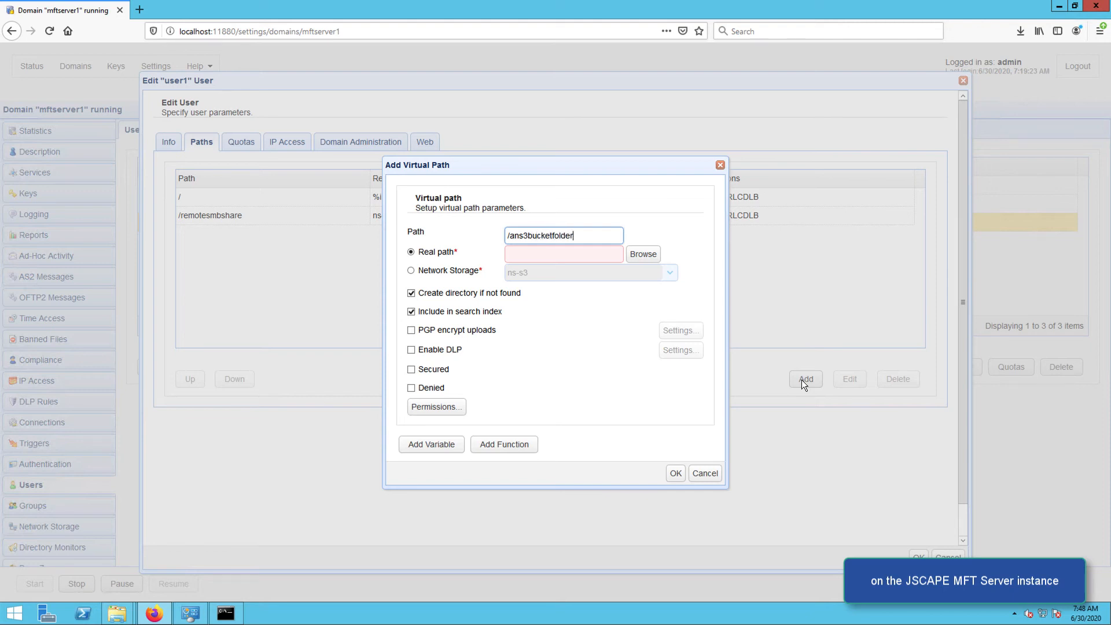
mouse_move(482, 319)
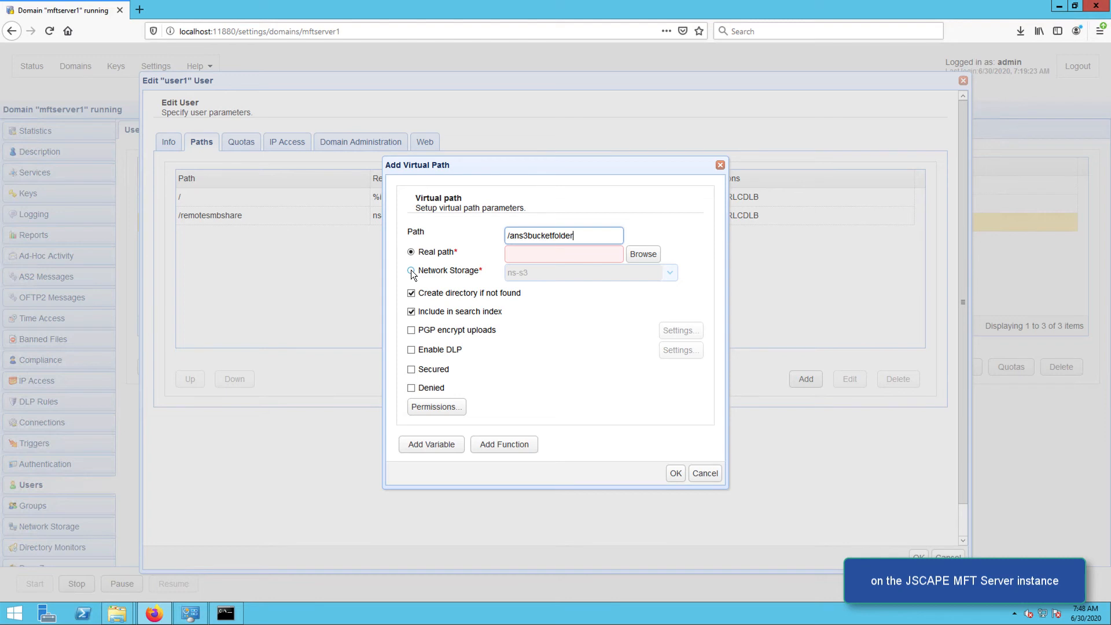
left_click(411, 272)
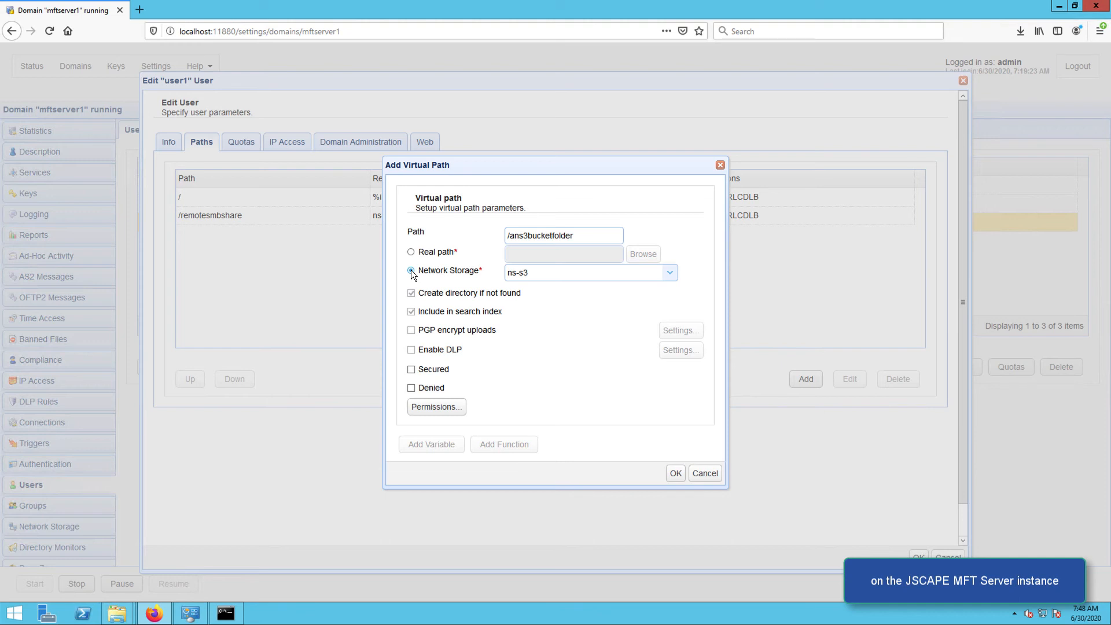
left_click(411, 271)
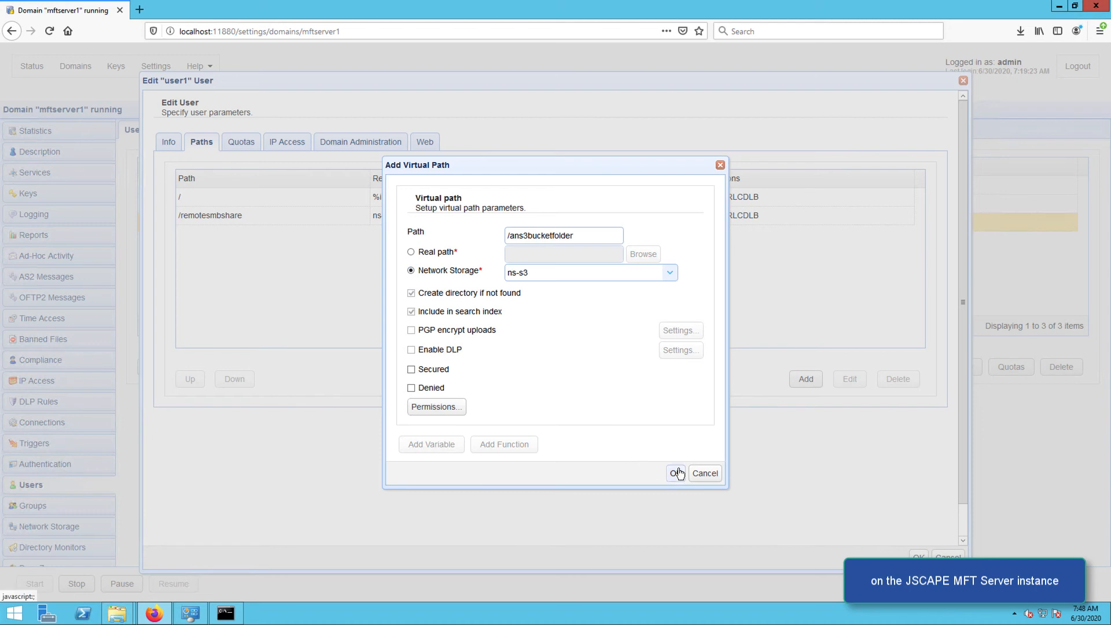
left_click(673, 473)
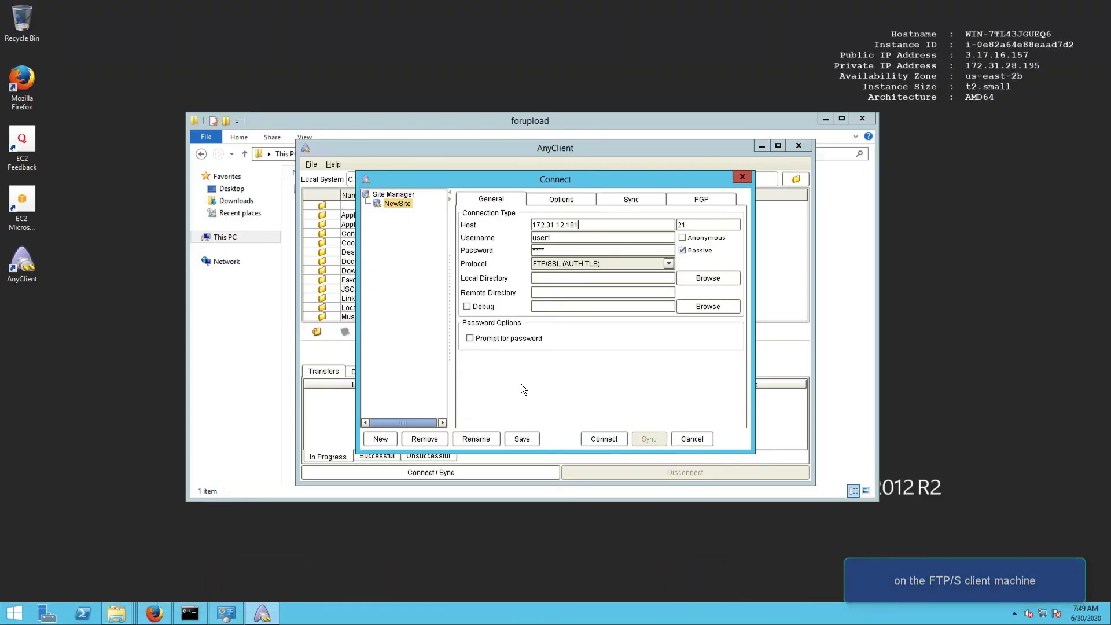
- Connect as user1 and upload testfile.txt from C:\forupload into /ans3bucketfolder
left_click(603, 439)
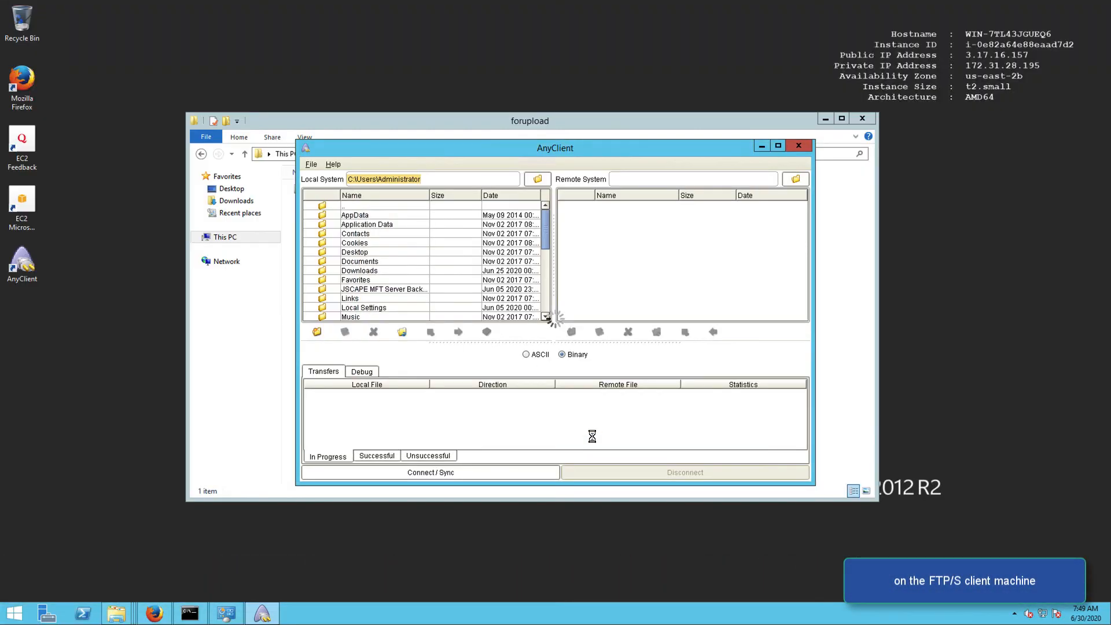
left_click(429, 472)
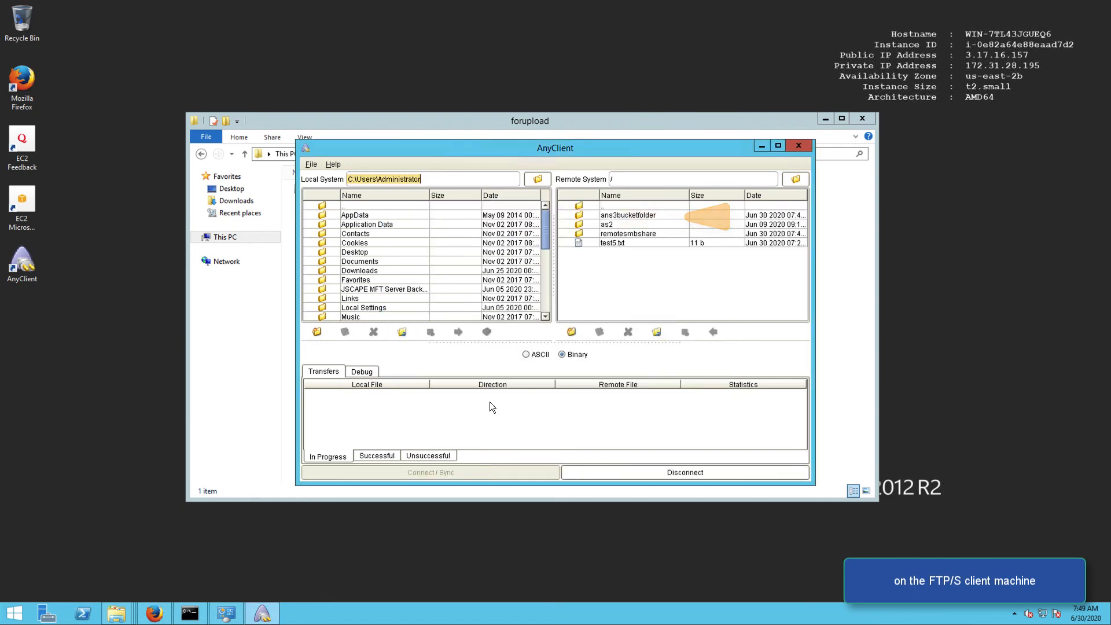
double_click(627, 215)
type("C:\\forupload")
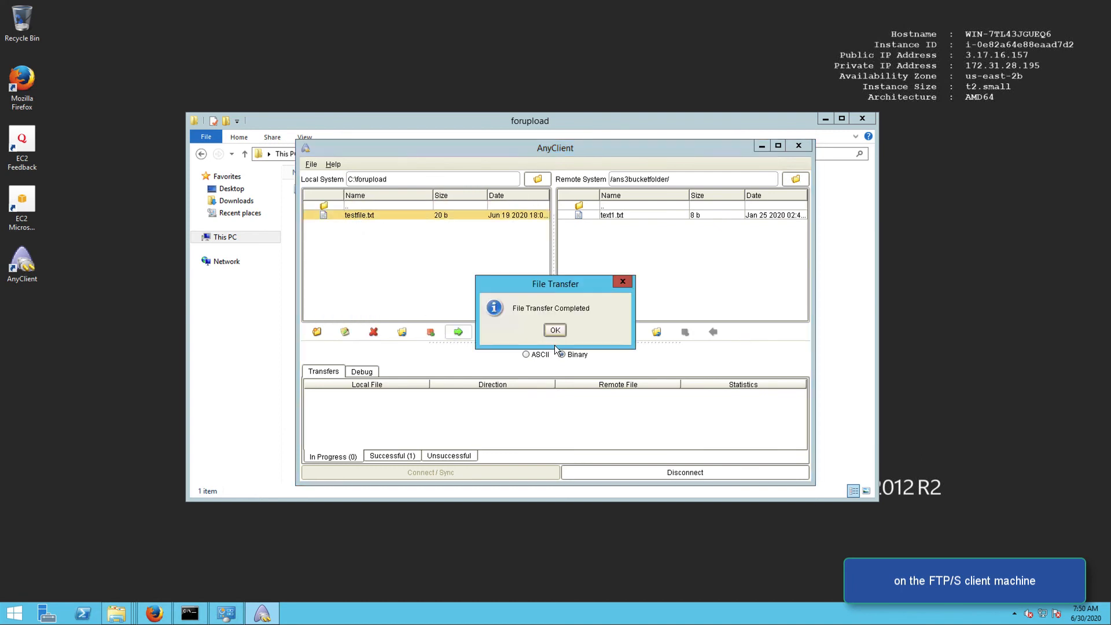
left_click(555, 330)
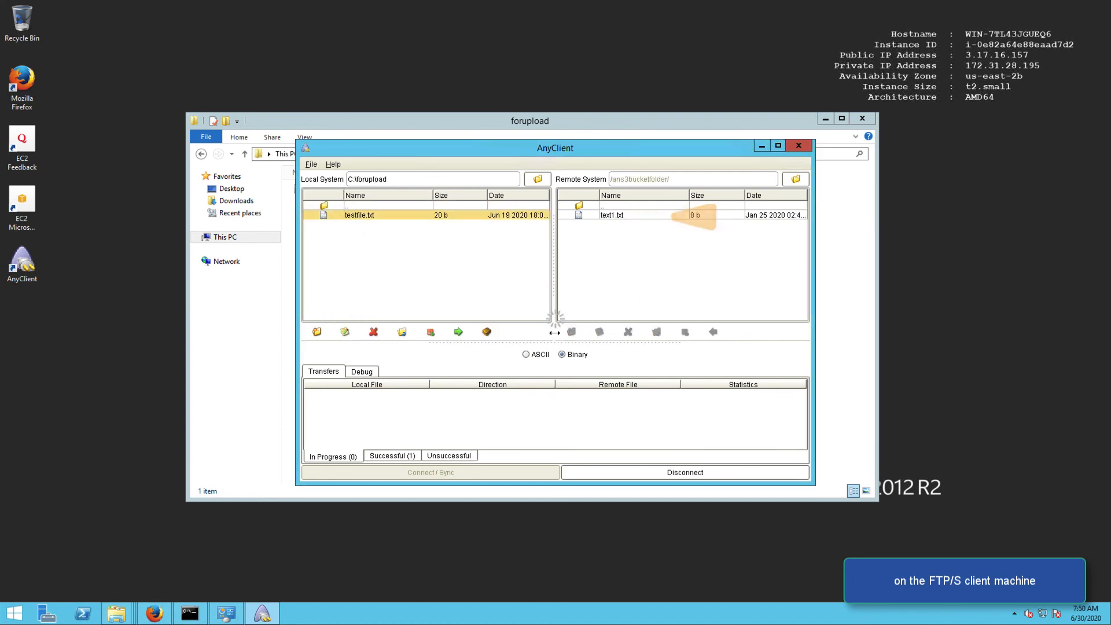
left_click(458, 332)
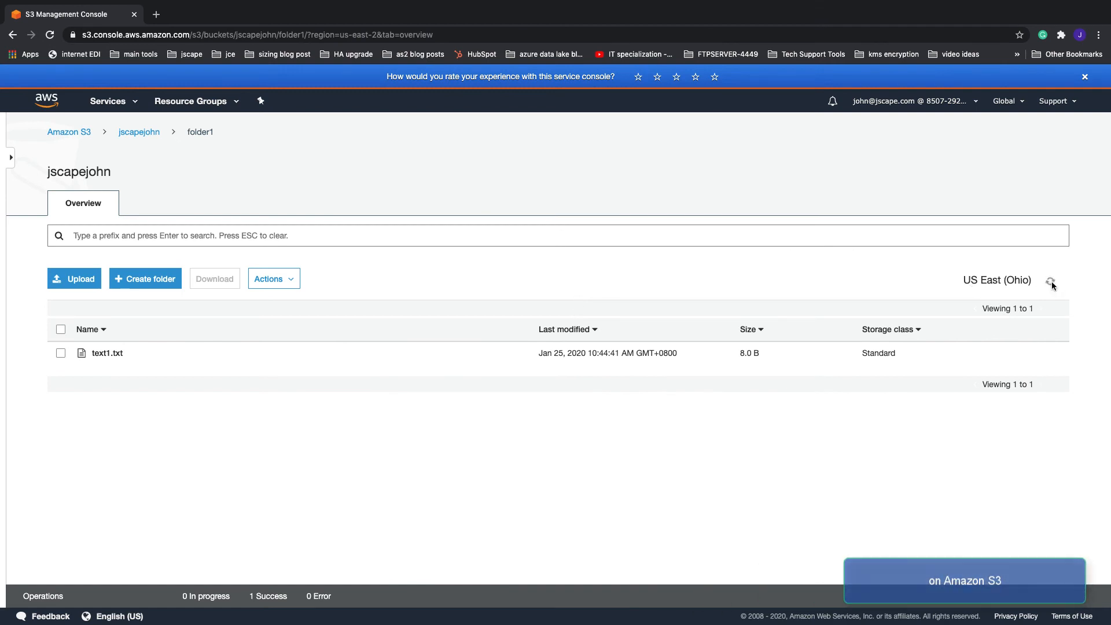
- Refresh the jscapejohn/folder1 listing so testfile.txt appears next to text1.txt
left_click(1050, 280)
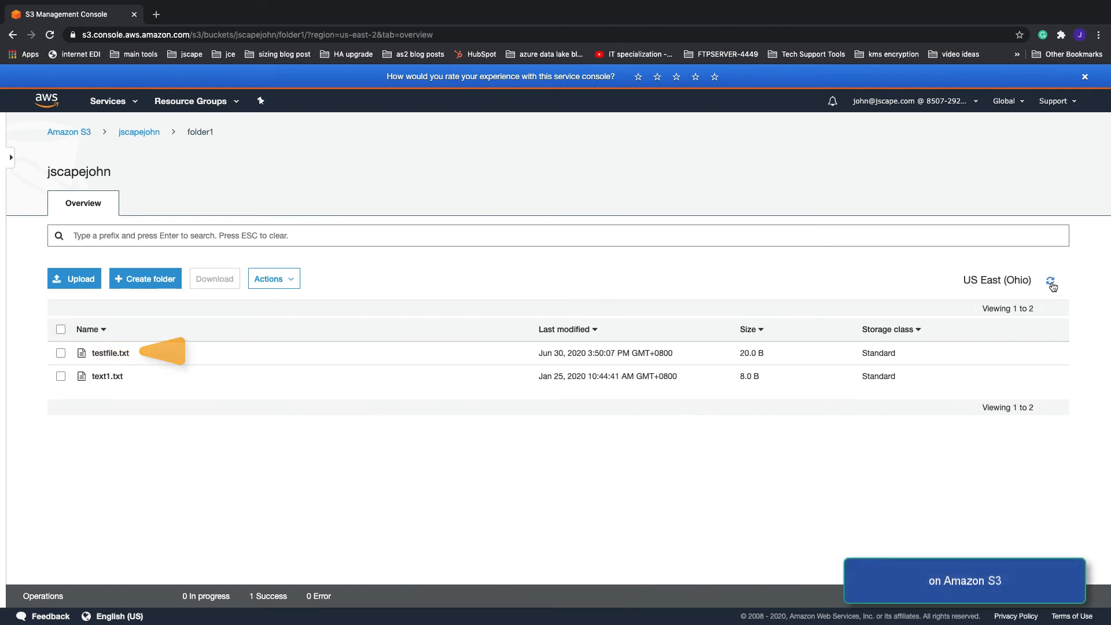